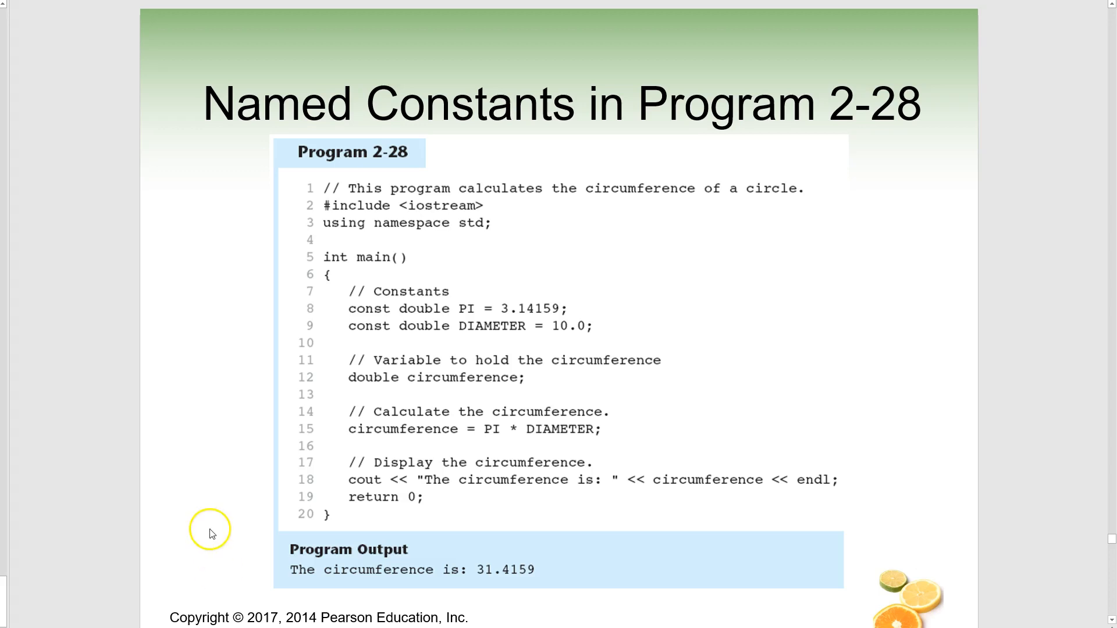
mouse_move(62, 301)
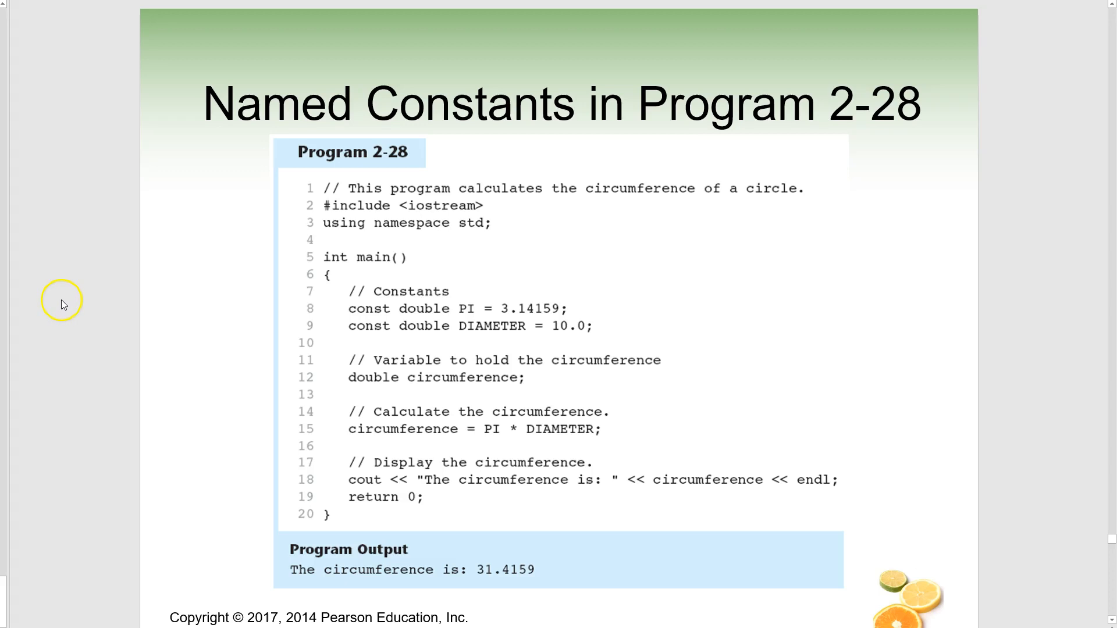
mouse_move(20, 518)
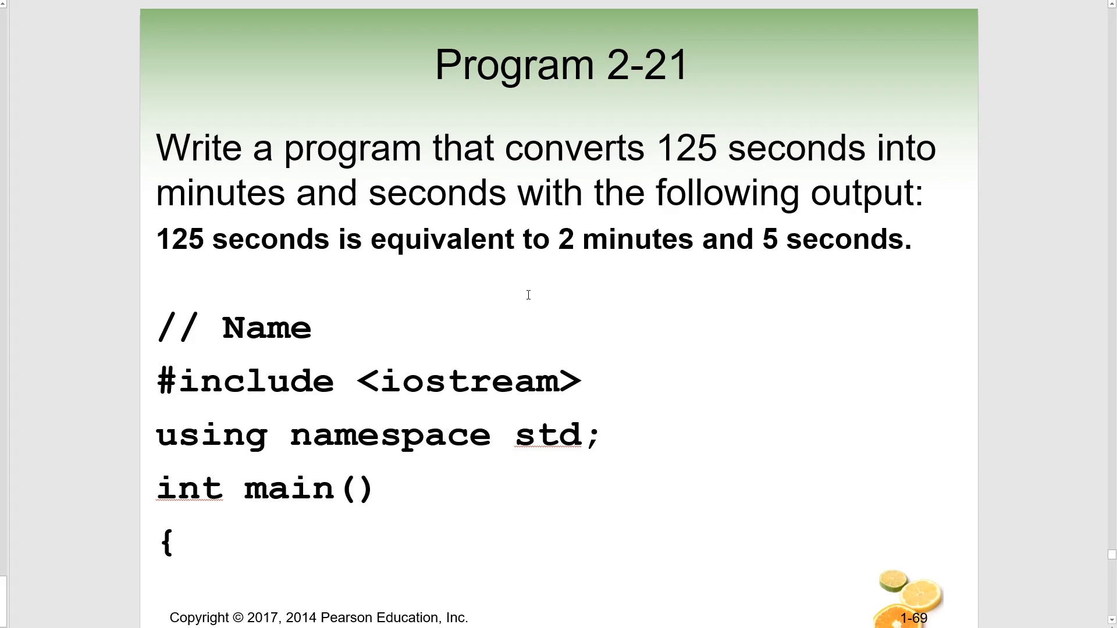
mouse_move(96, 562)
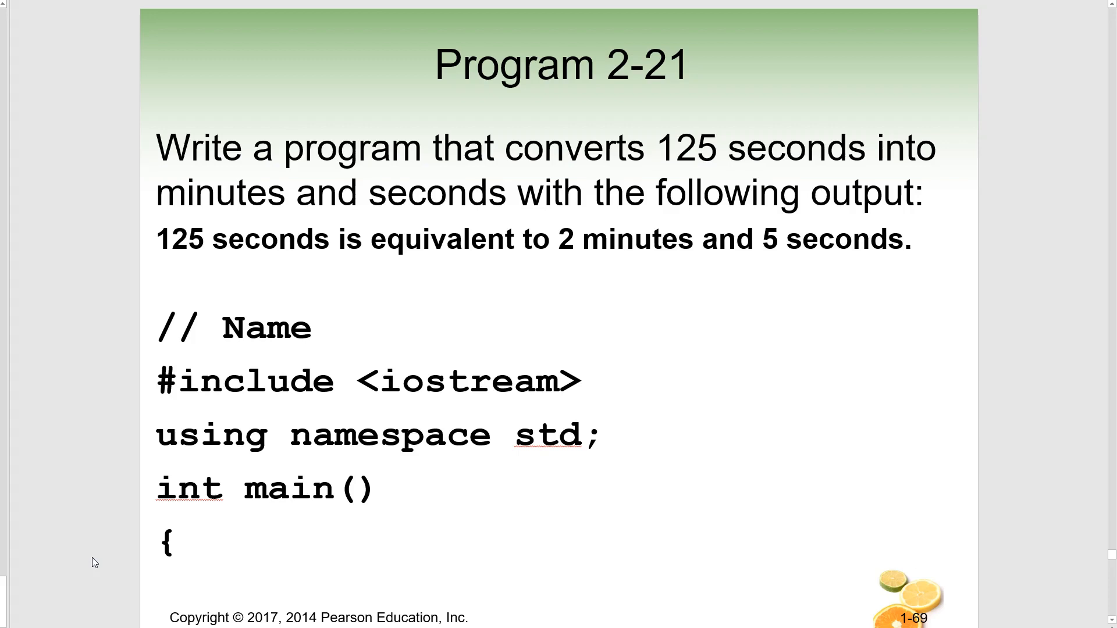
mouse_move(100, 565)
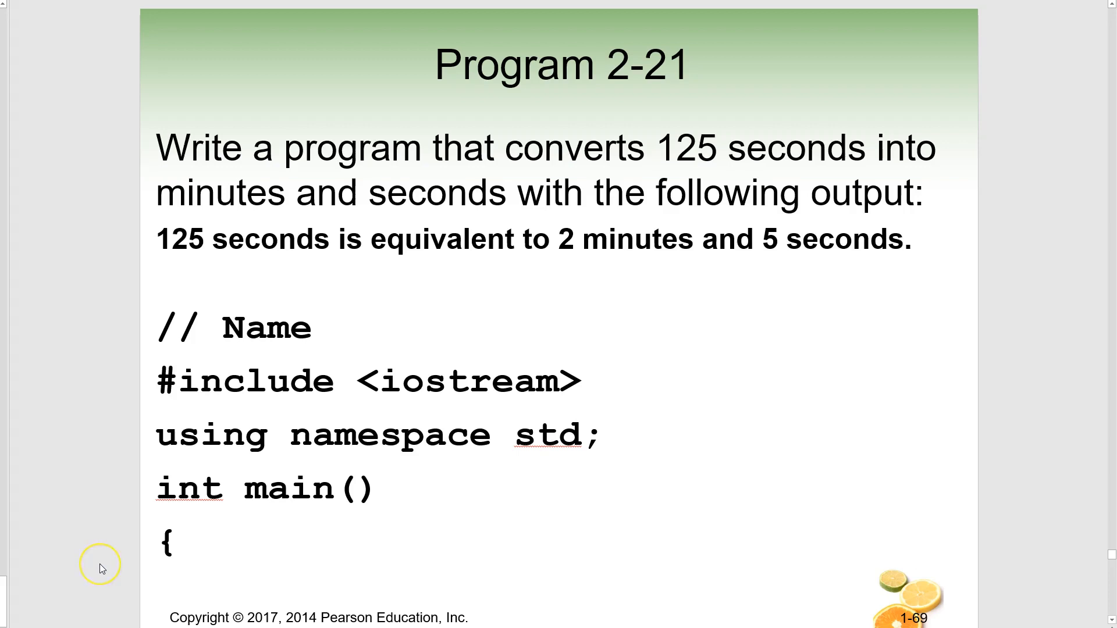
mouse_move(77, 580)
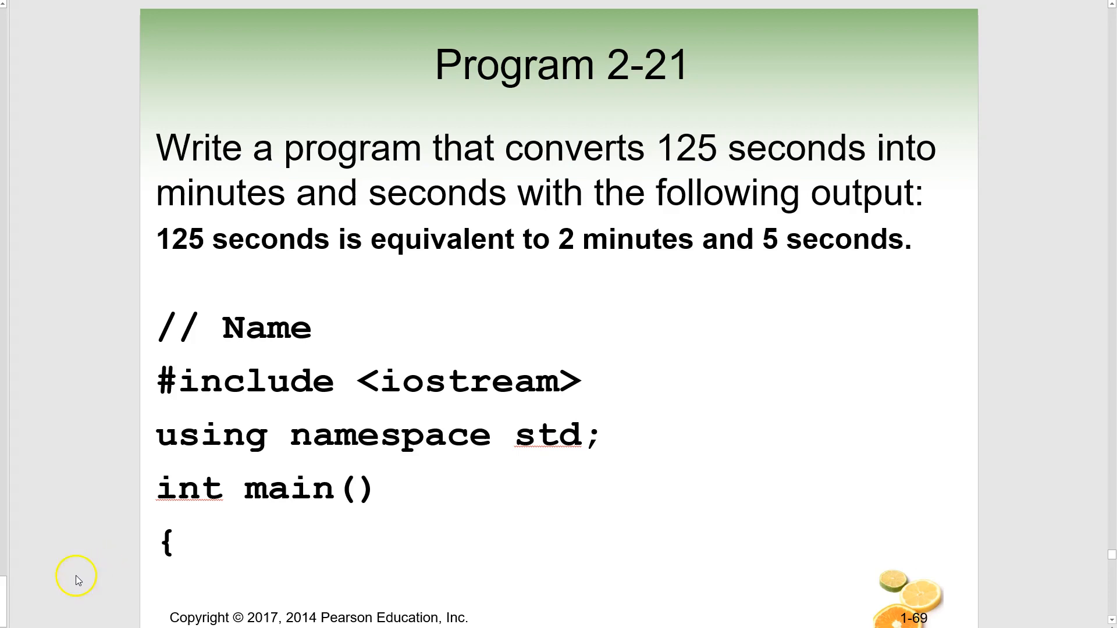
key(Right)
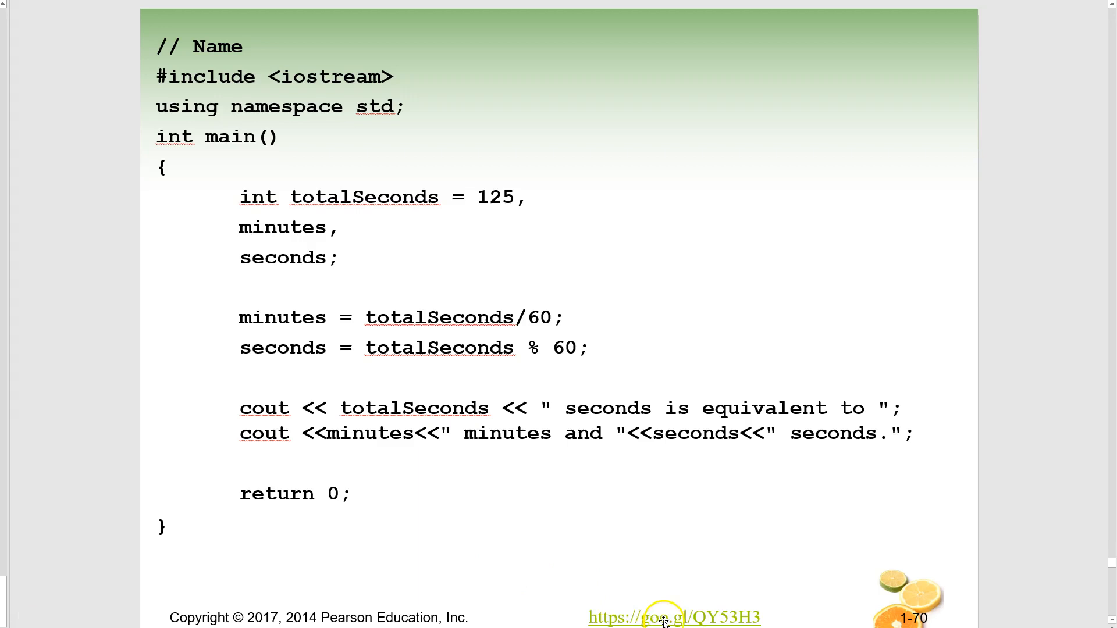
mouse_move(81, 481)
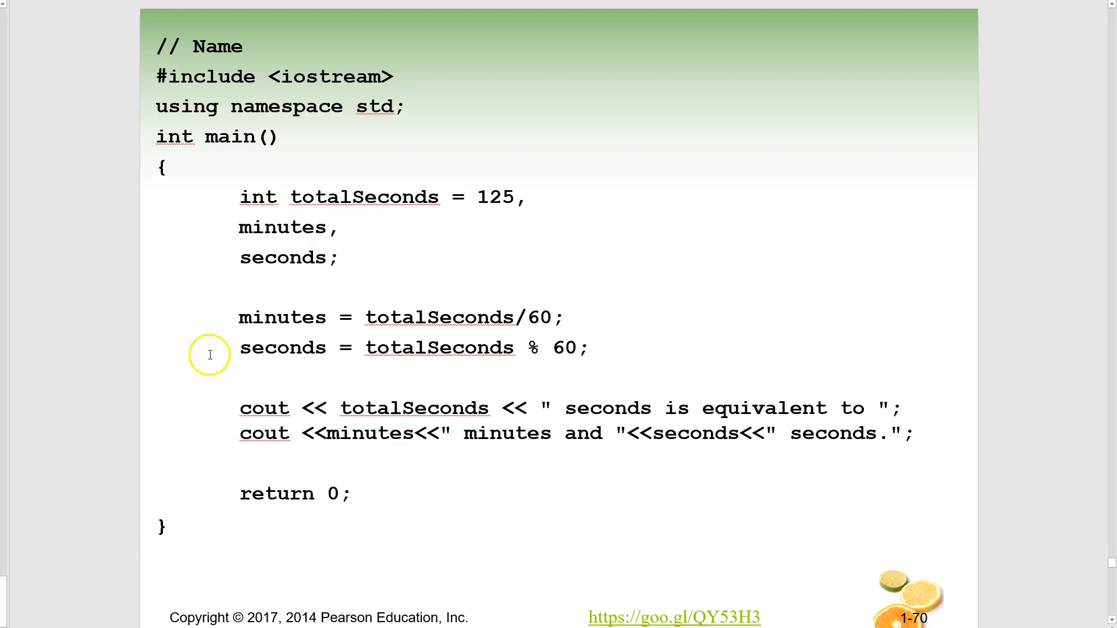
mouse_move(389, 242)
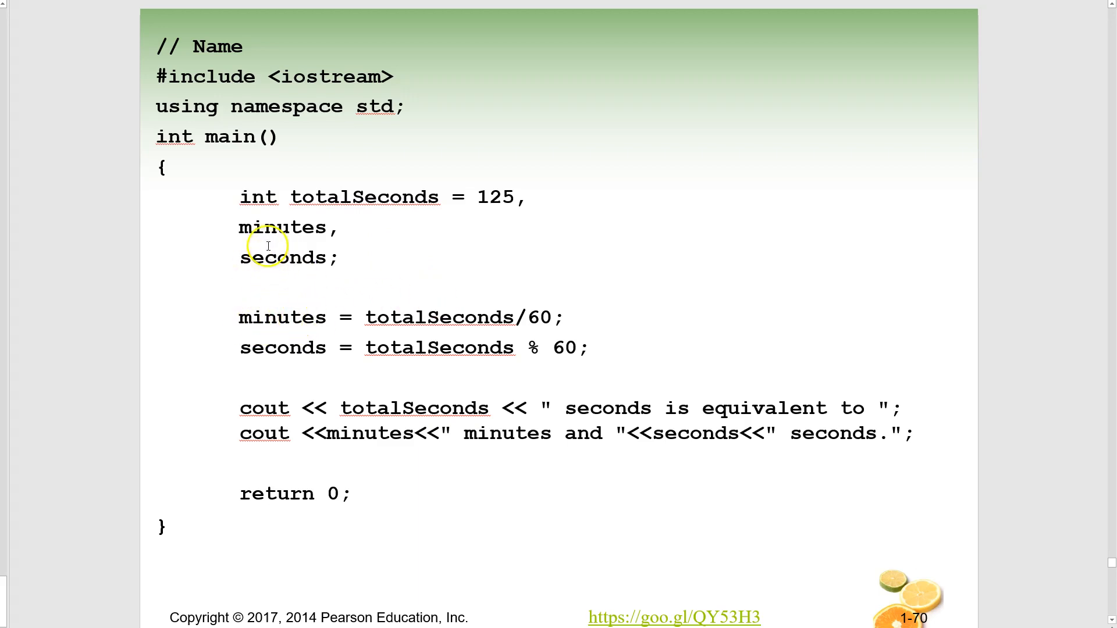
mouse_move(377, 317)
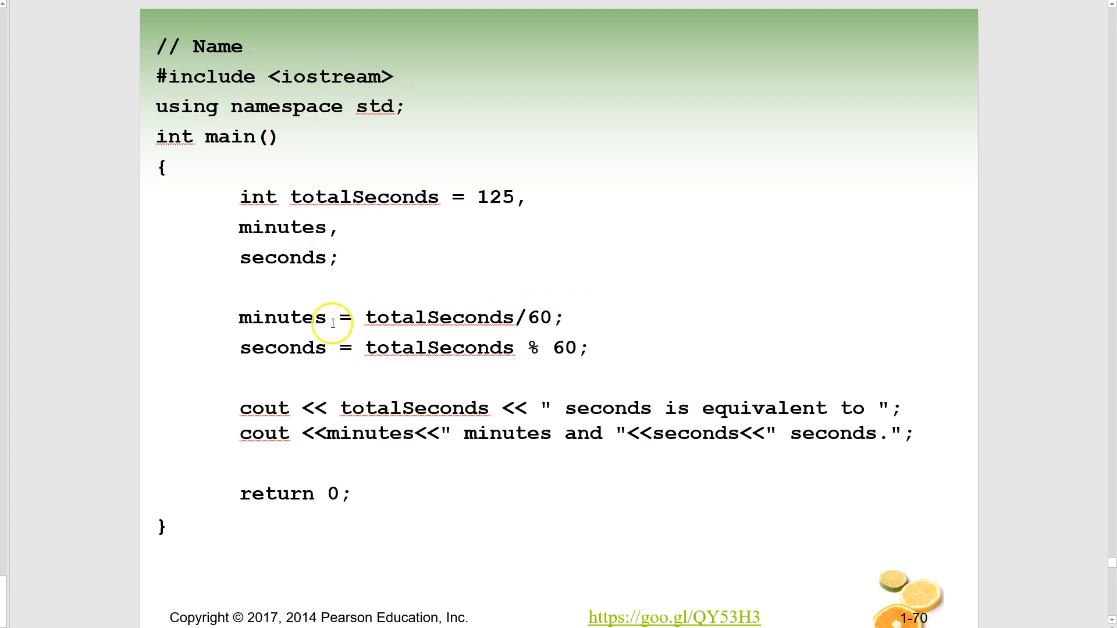
mouse_move(324, 348)
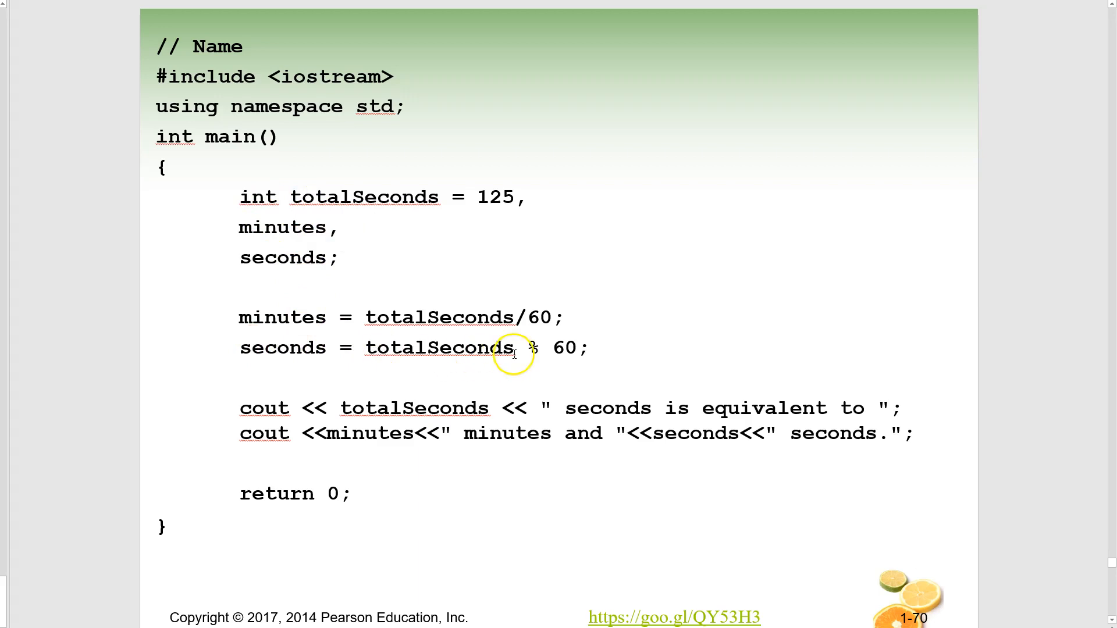
mouse_move(566, 365)
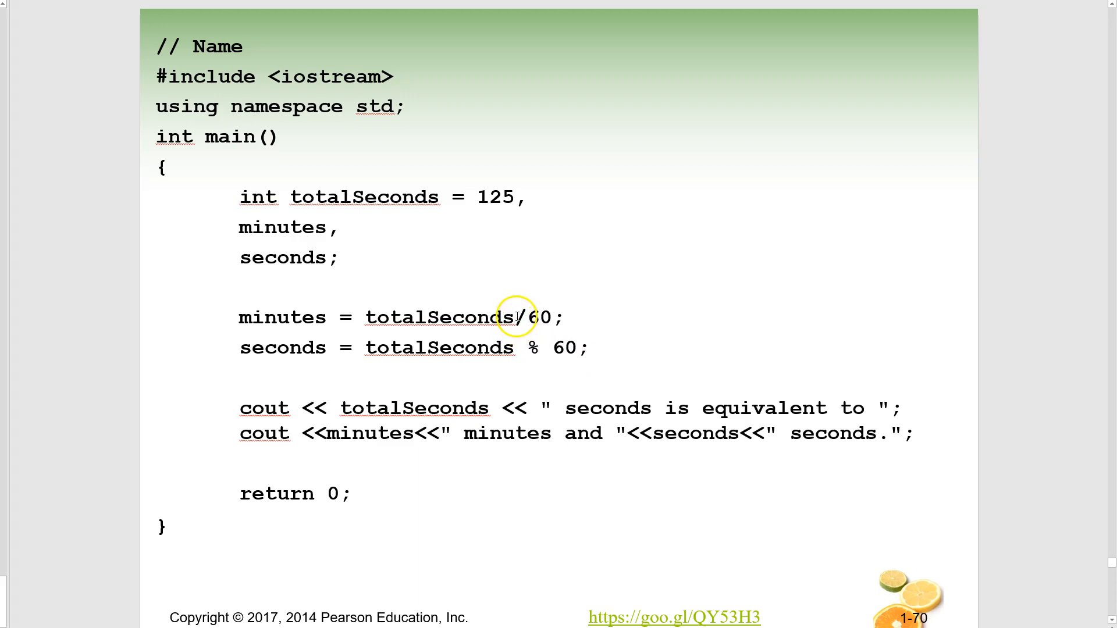
mouse_move(533, 348)
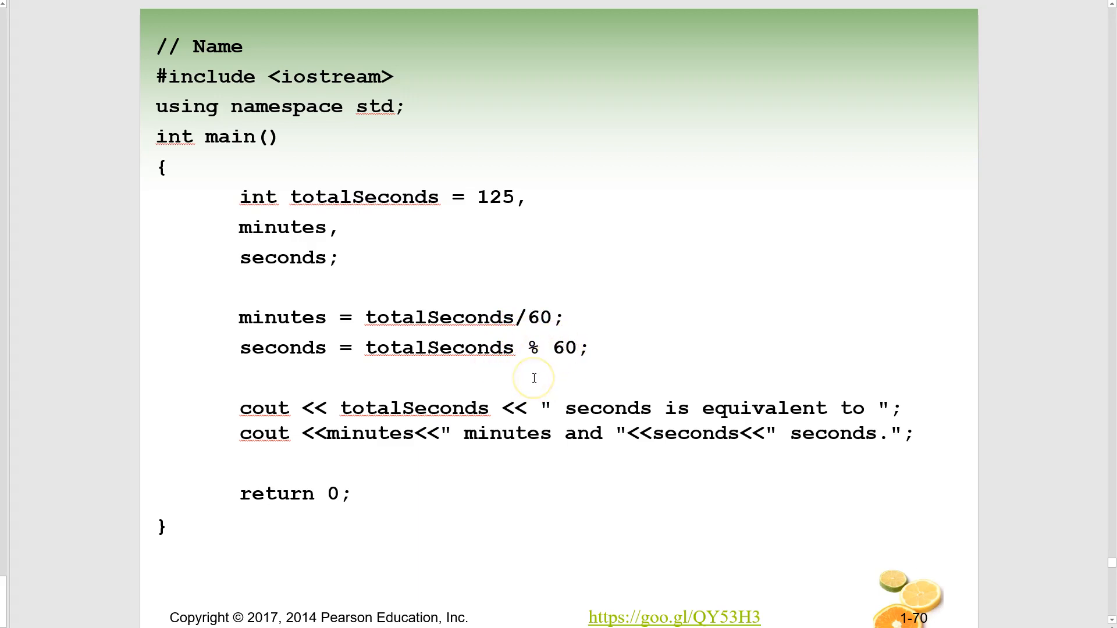
mouse_move(613, 533)
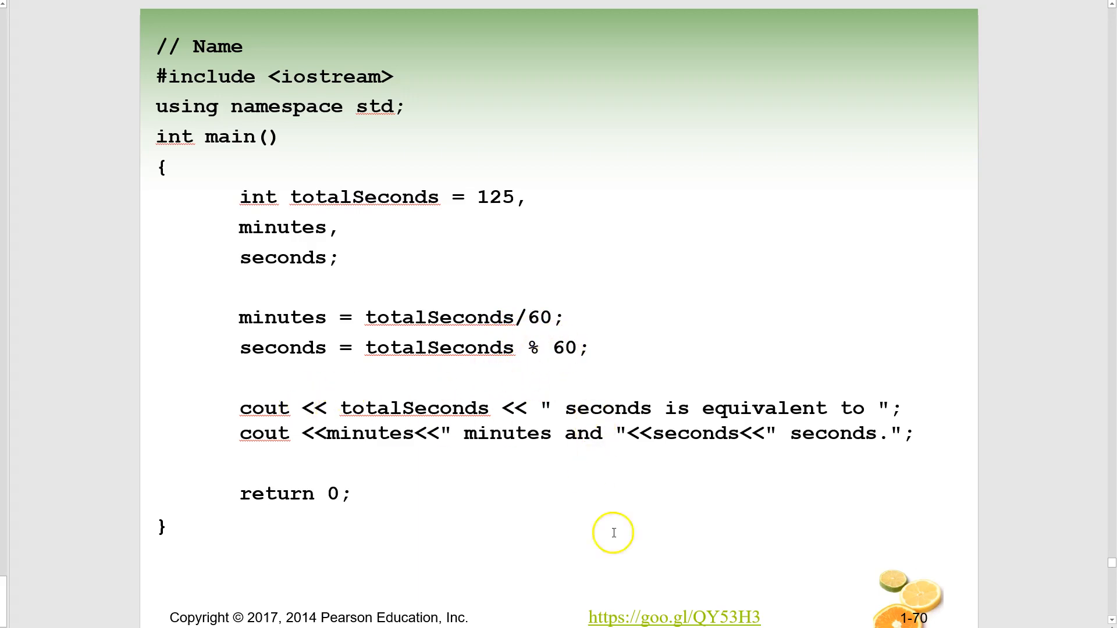
mouse_move(614, 533)
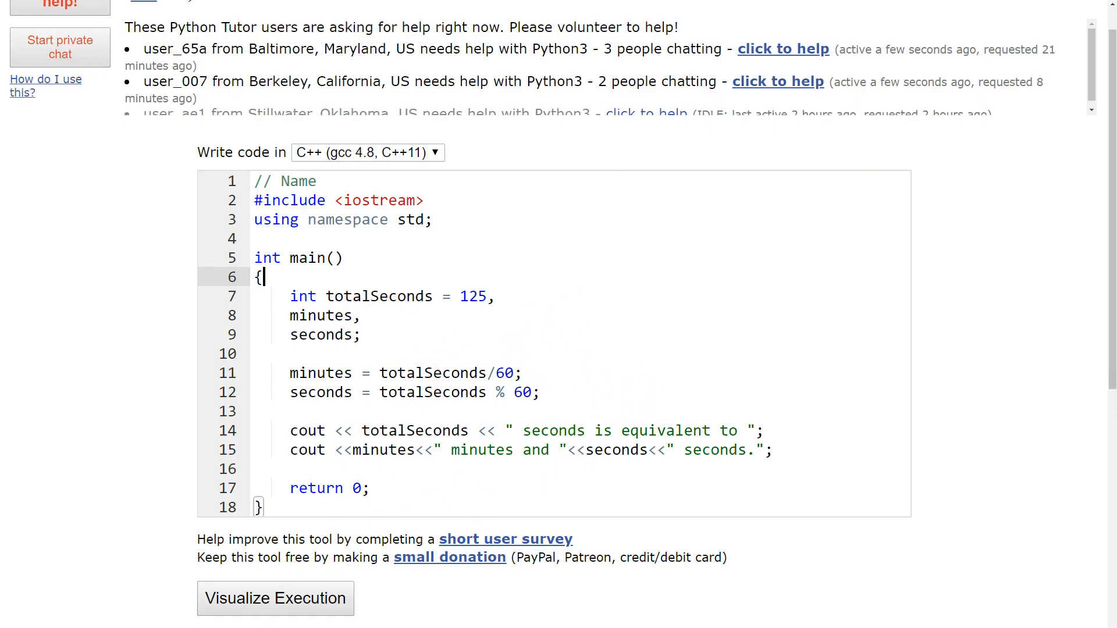
Step the totalSeconds program forward to step 4 of 6: totalSeconds 125, minutes 2, seconds 5
click(274, 598)
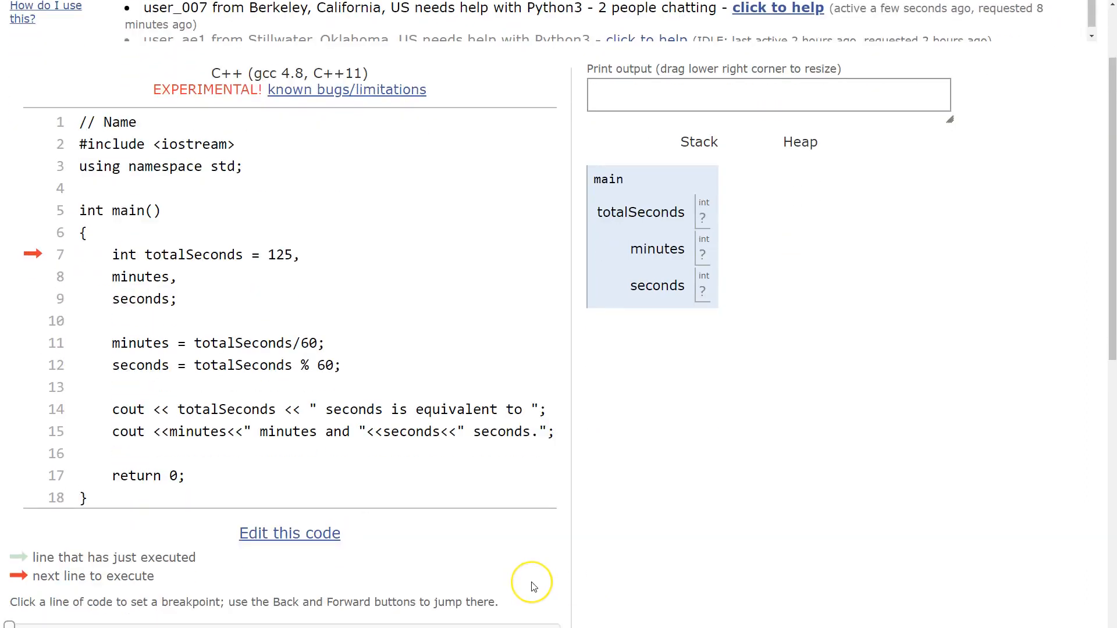
scroll(down, 3)
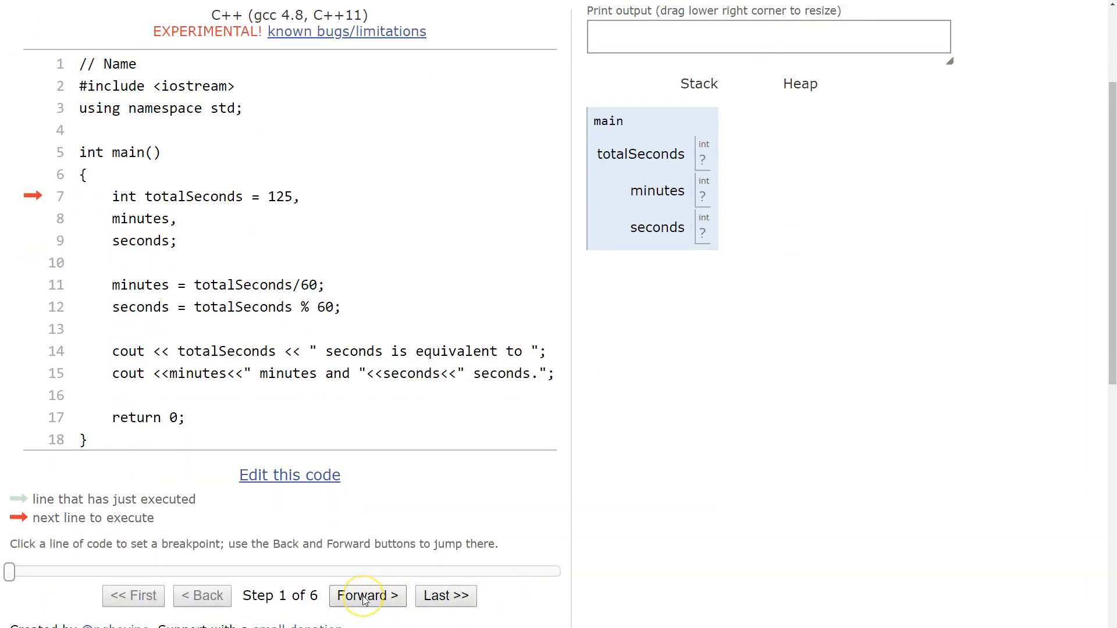
click(367, 596)
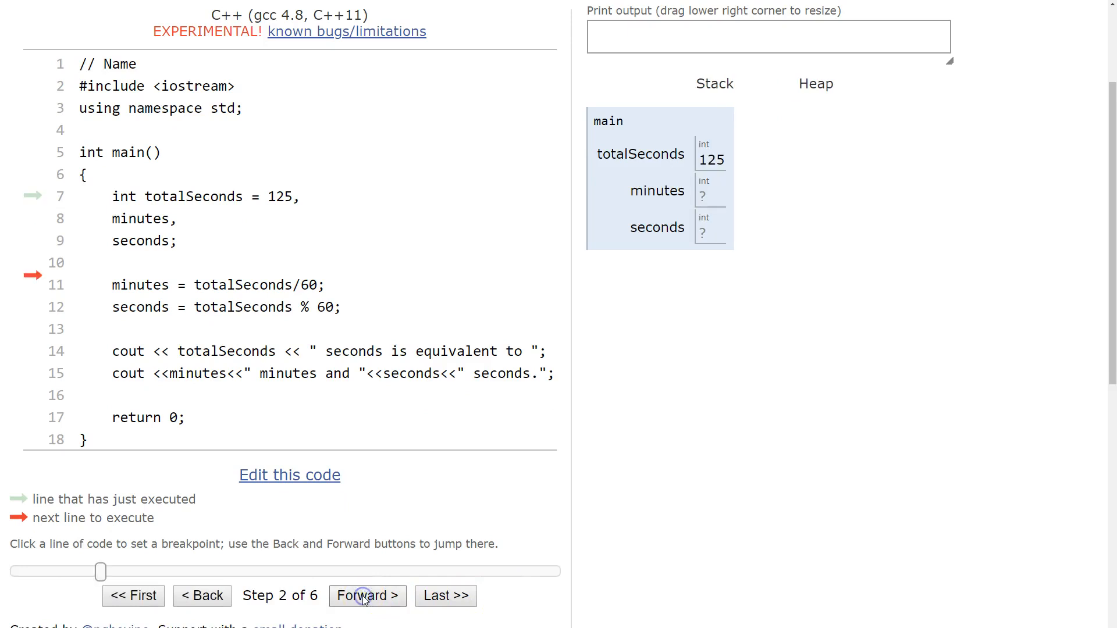
click(367, 596)
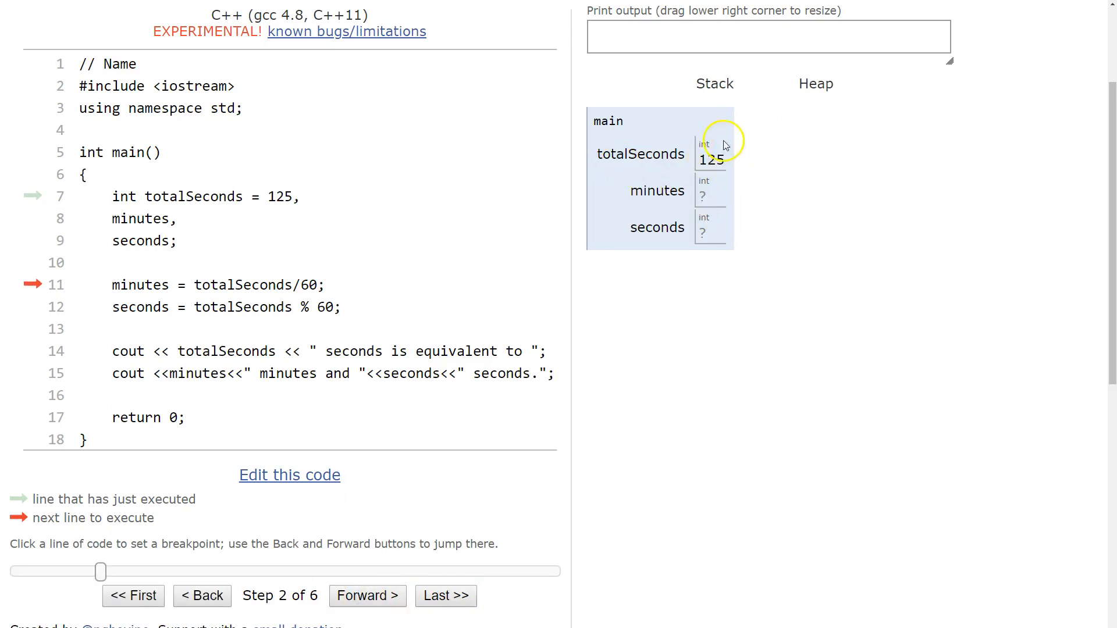
click(366, 596)
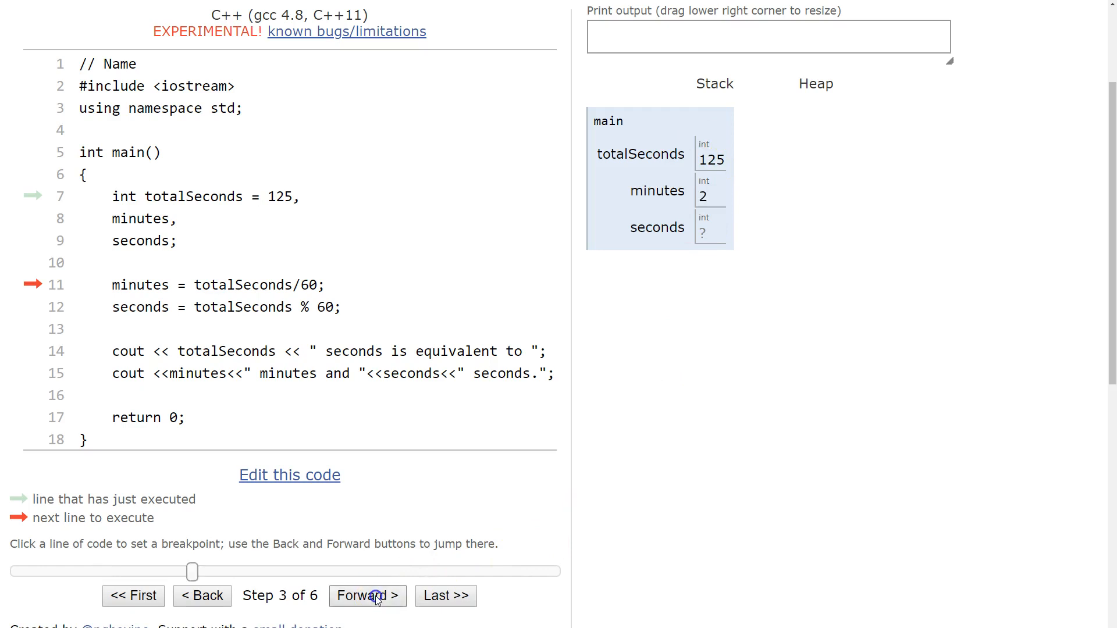
click(367, 596)
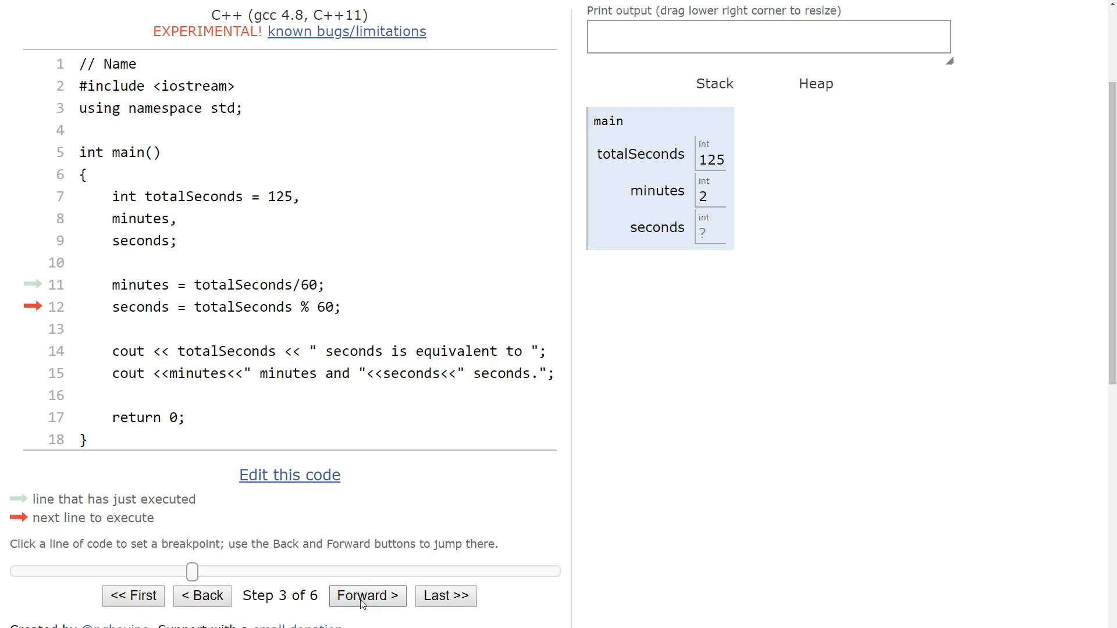
click(367, 596)
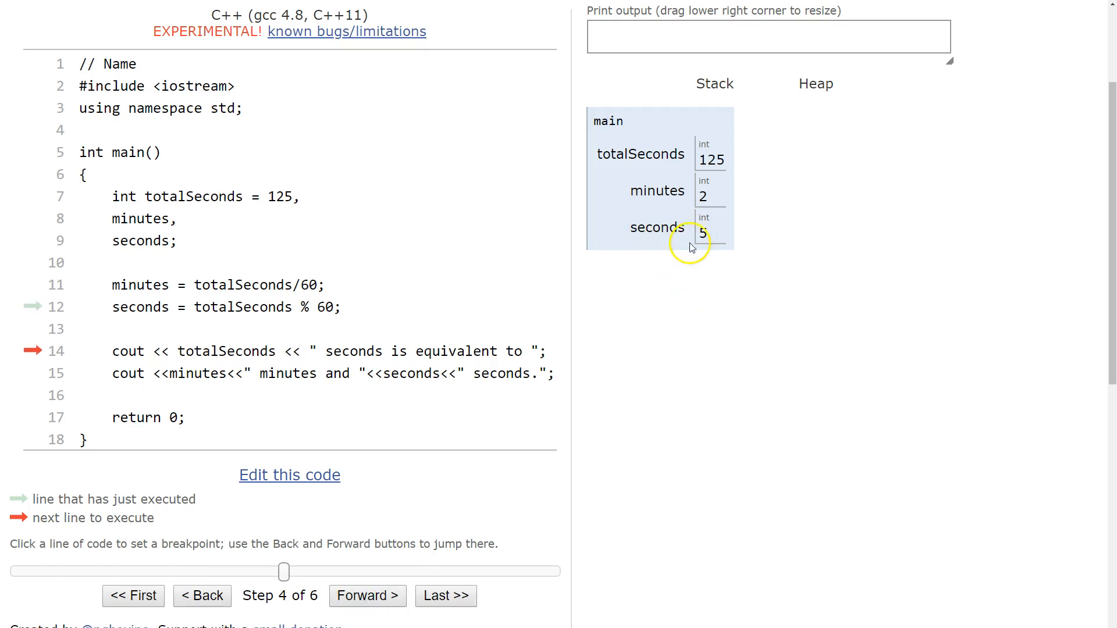
mouse_move(695, 239)
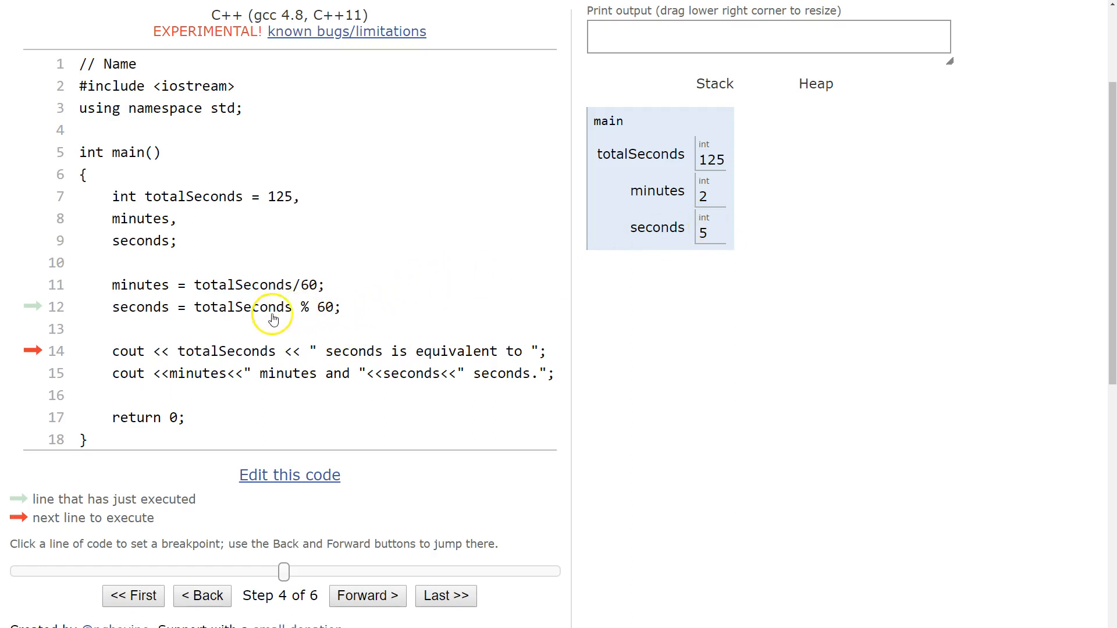
mouse_move(745, 402)
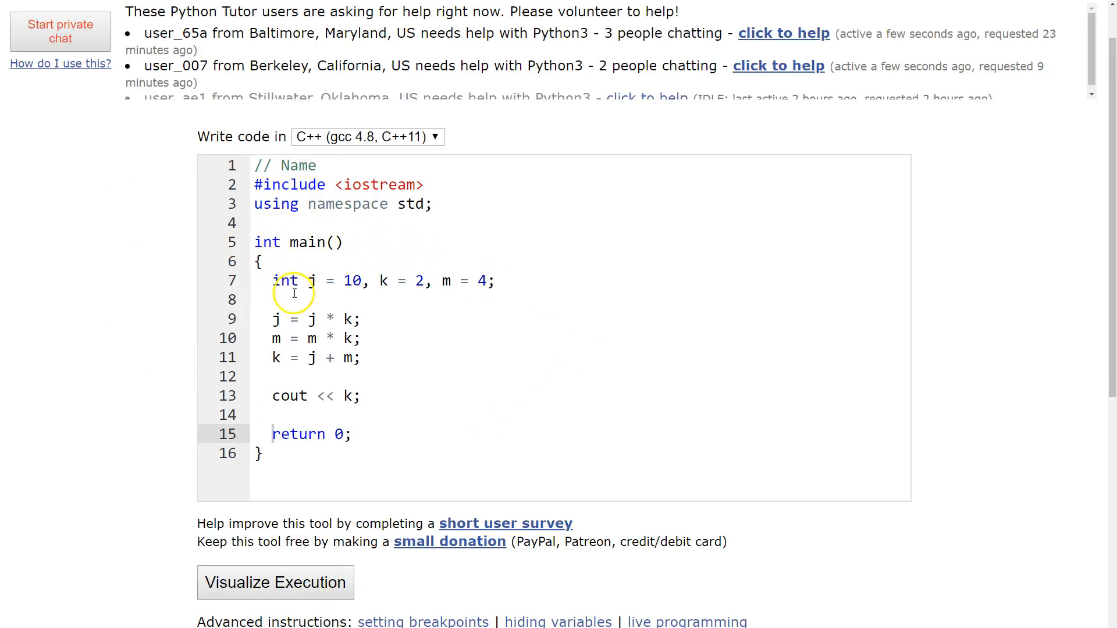
mouse_move(493, 281)
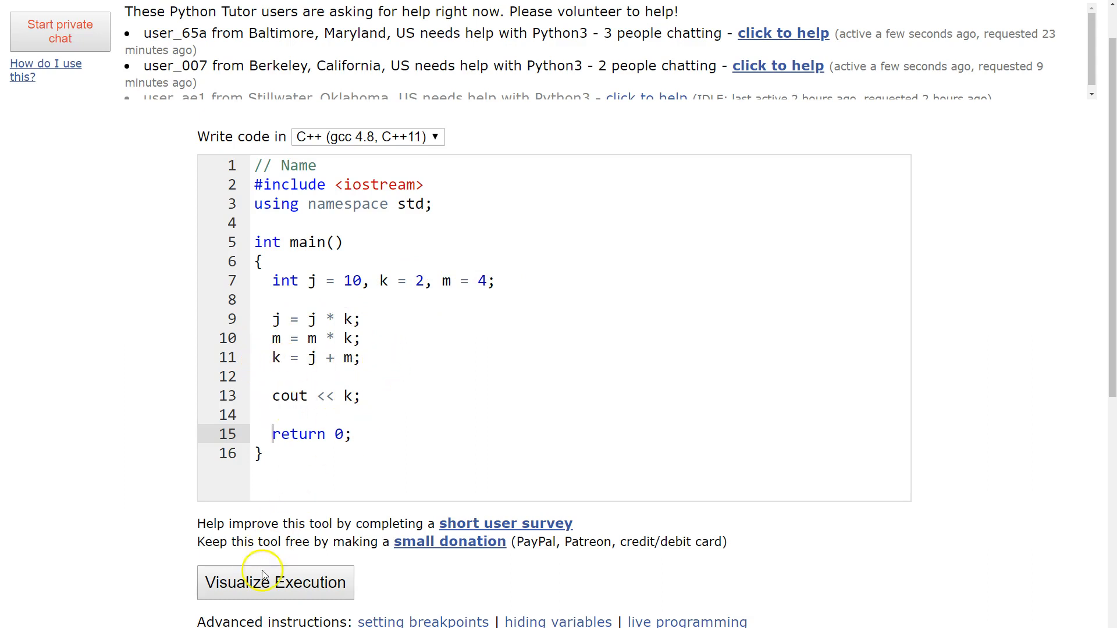
Visualize the j, k, m program and step through the declaration and the doubling of j and m
click(275, 582)
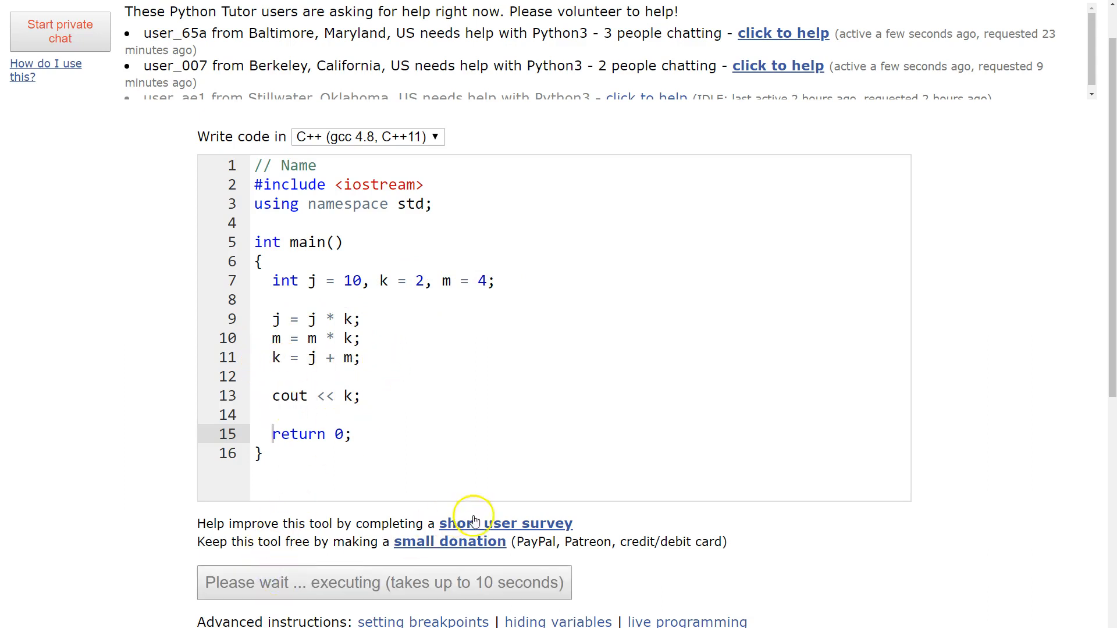
mouse_move(577, 481)
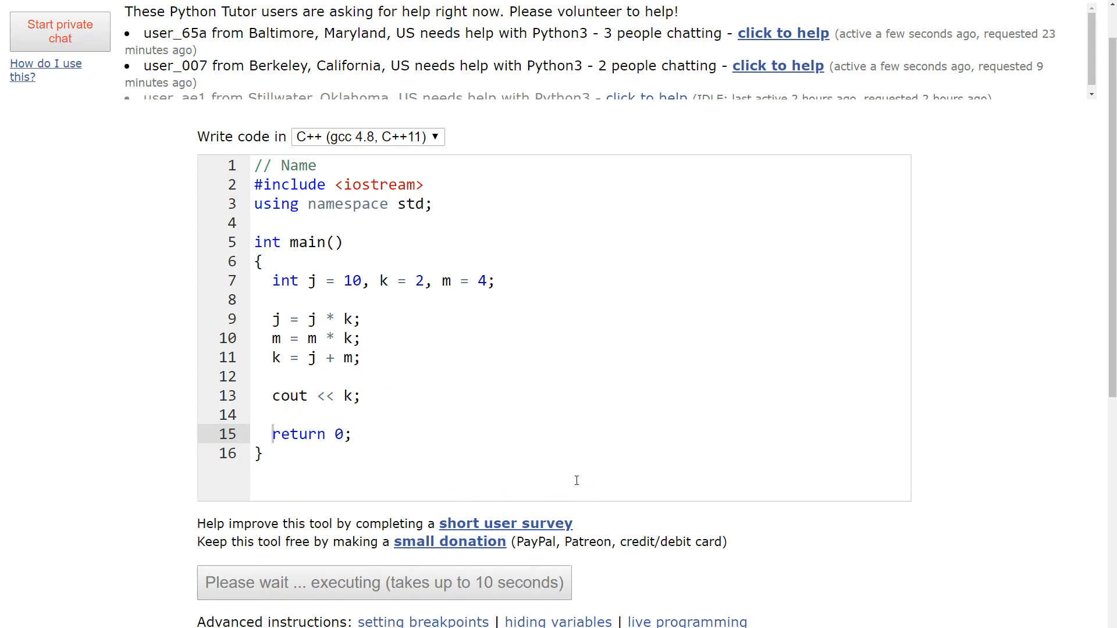
click(383, 582)
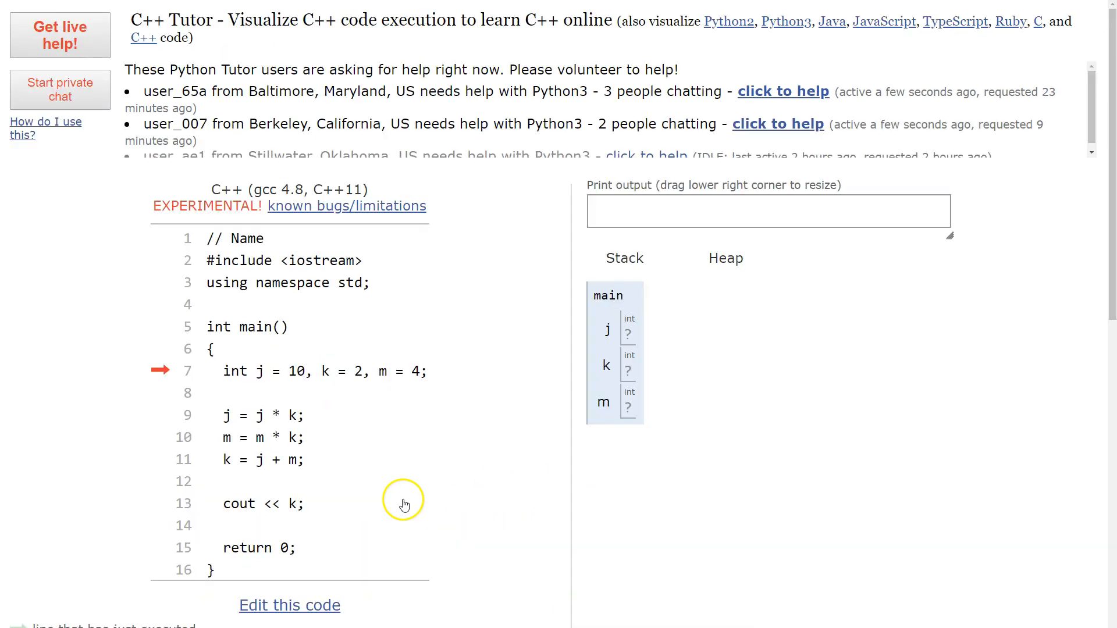
scroll(down, 3)
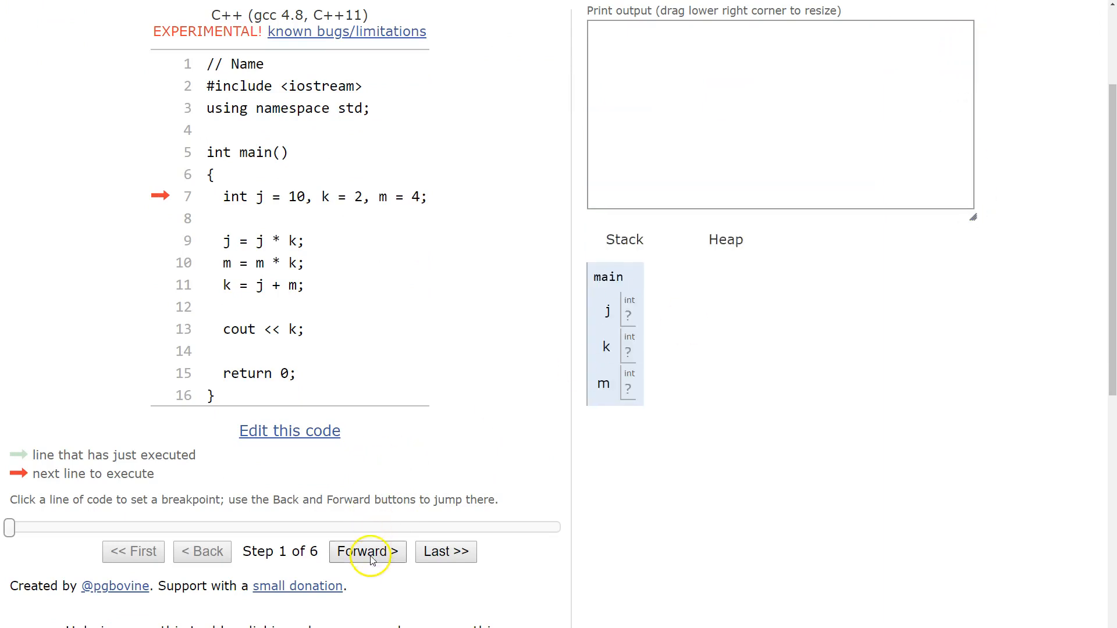
click(366, 552)
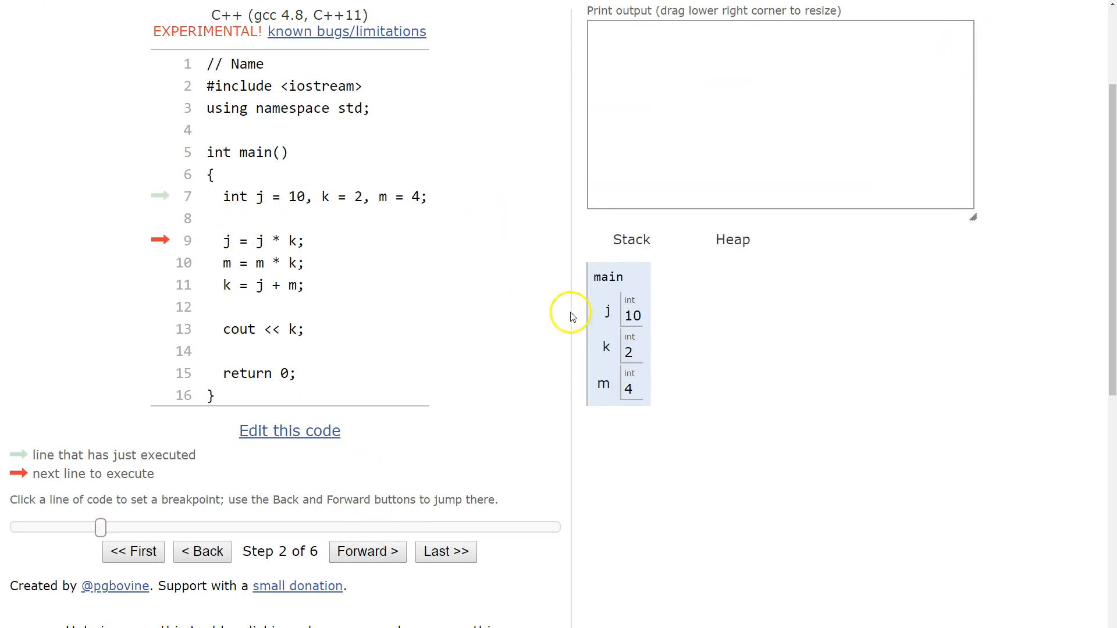
mouse_move(421, 521)
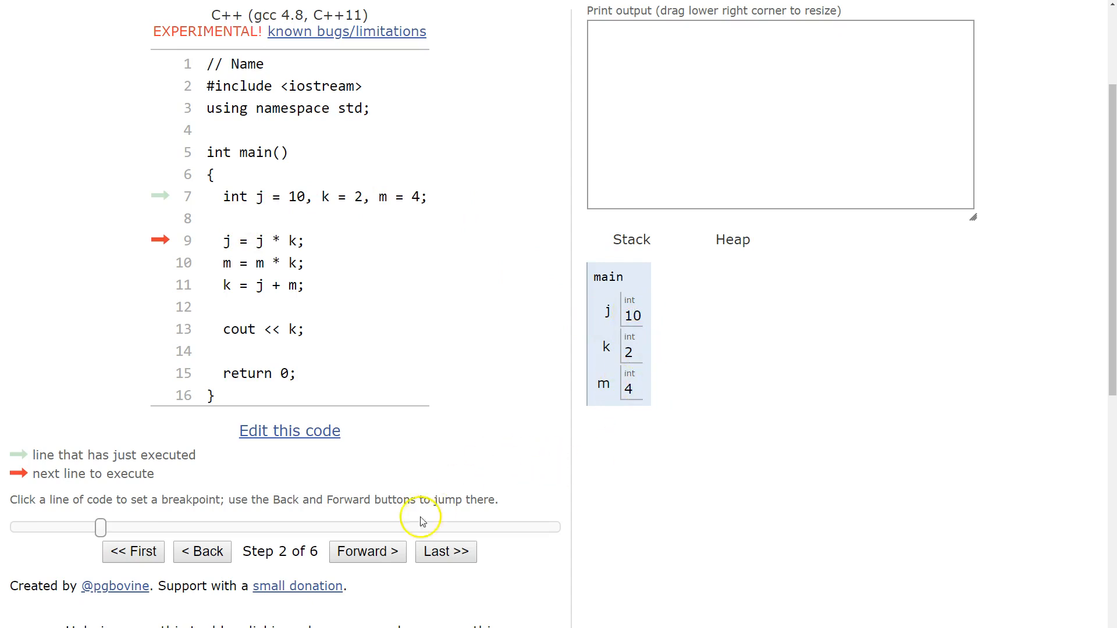
click(367, 552)
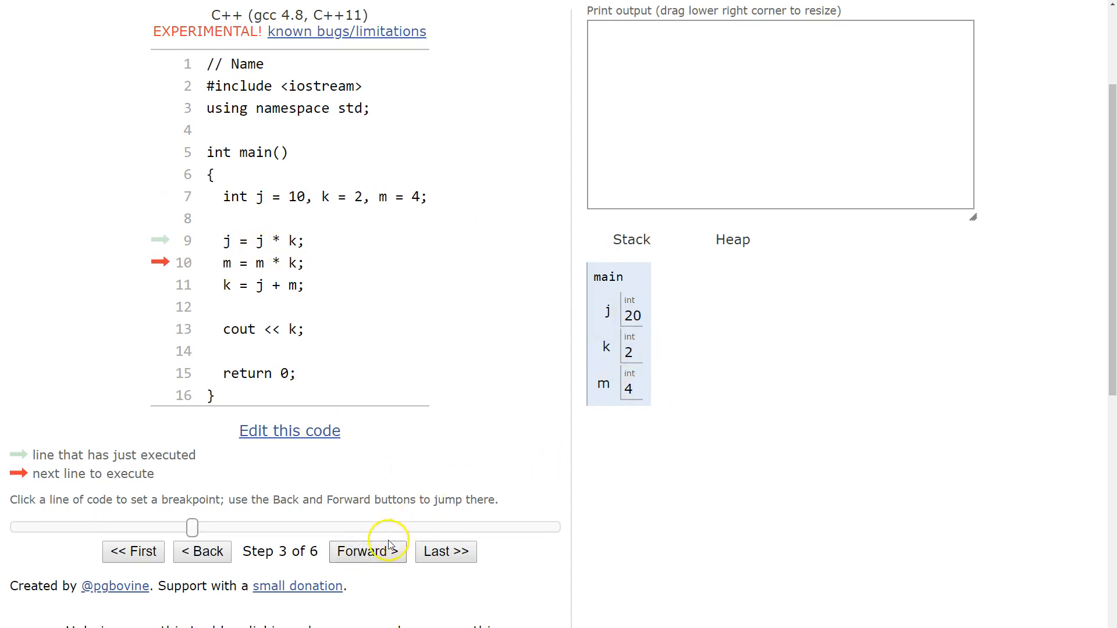
click(367, 550)
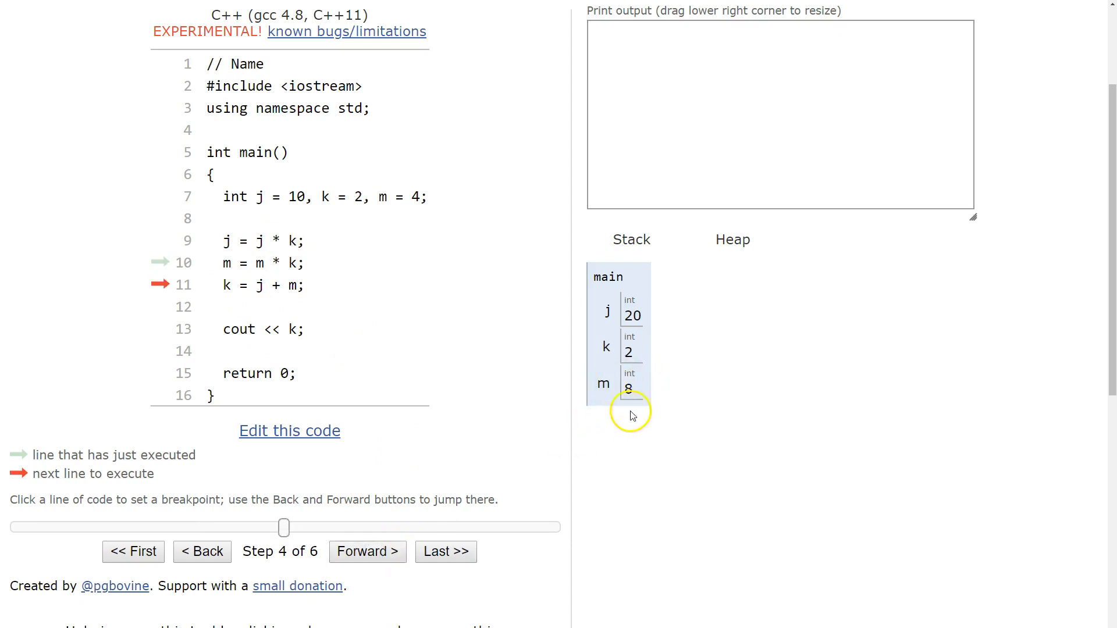
Step back to the declaration, then forward to step 6 of 6: j 20, m 8, k 28, printing 28
click(201, 551)
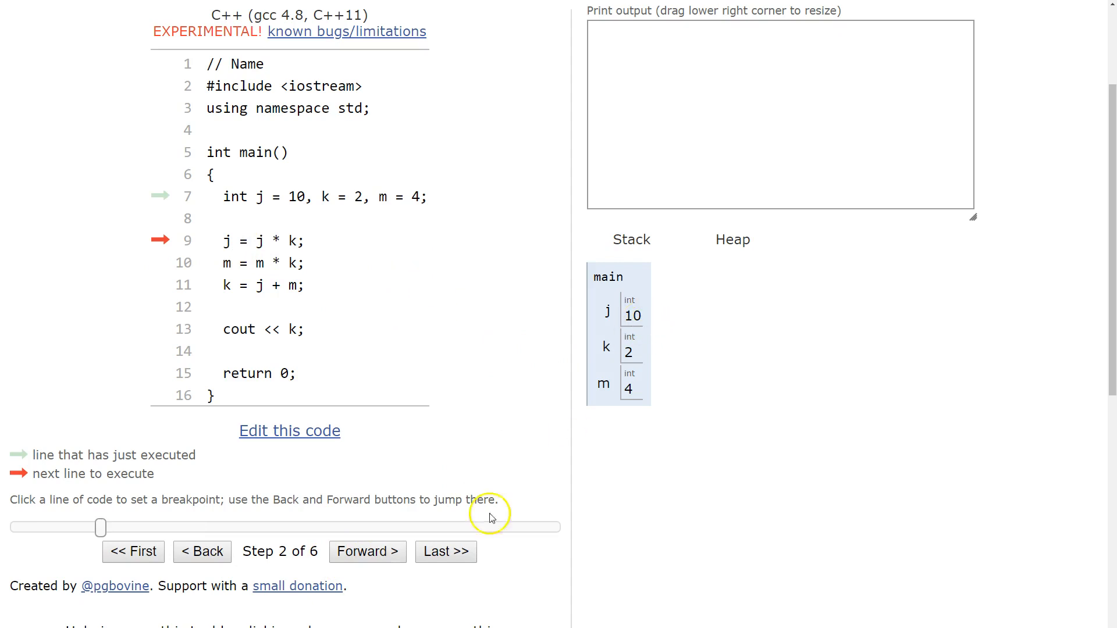
click(366, 551)
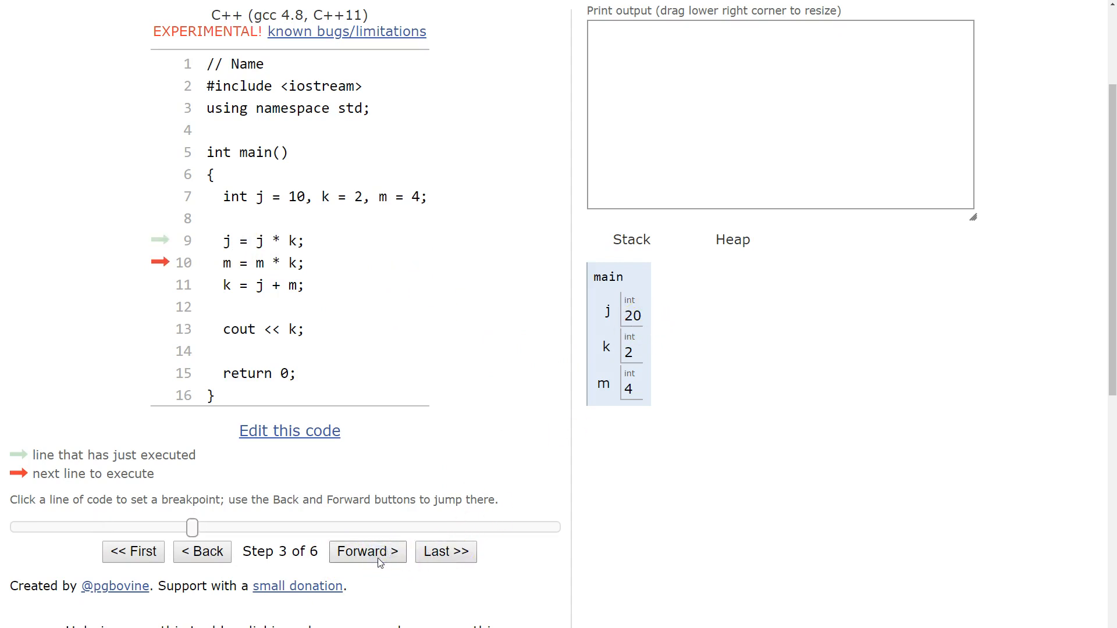
click(366, 552)
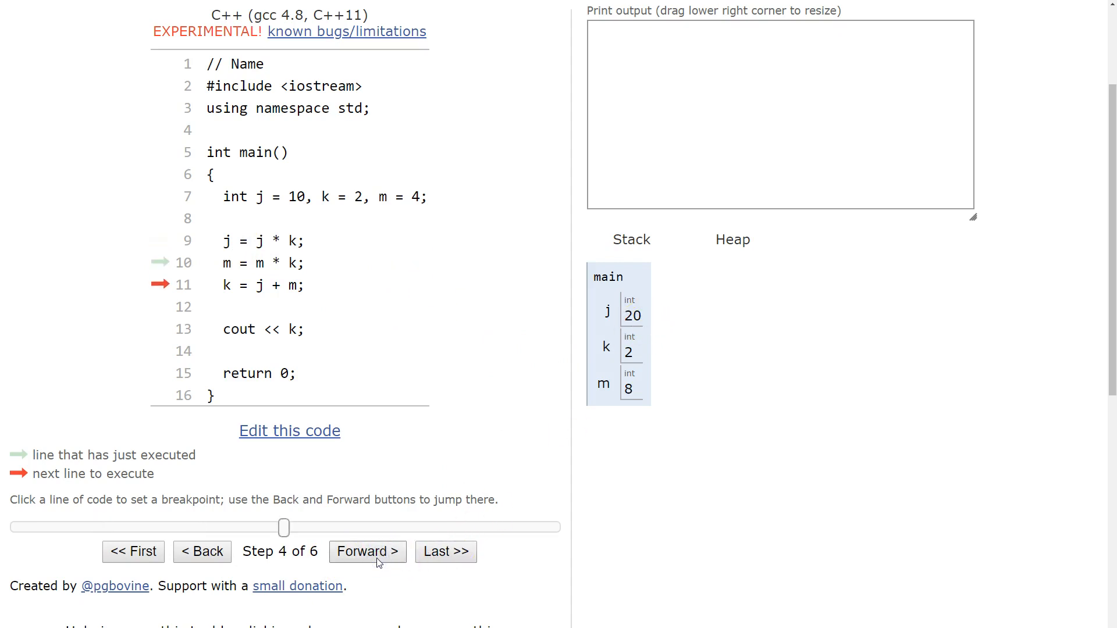
click(367, 551)
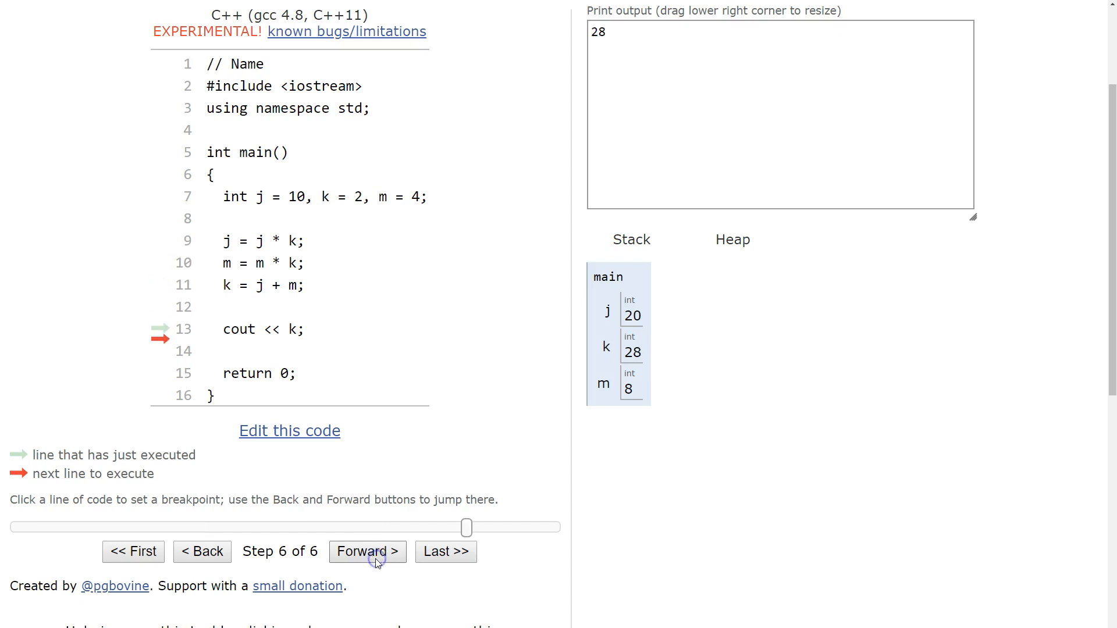
click(367, 552)
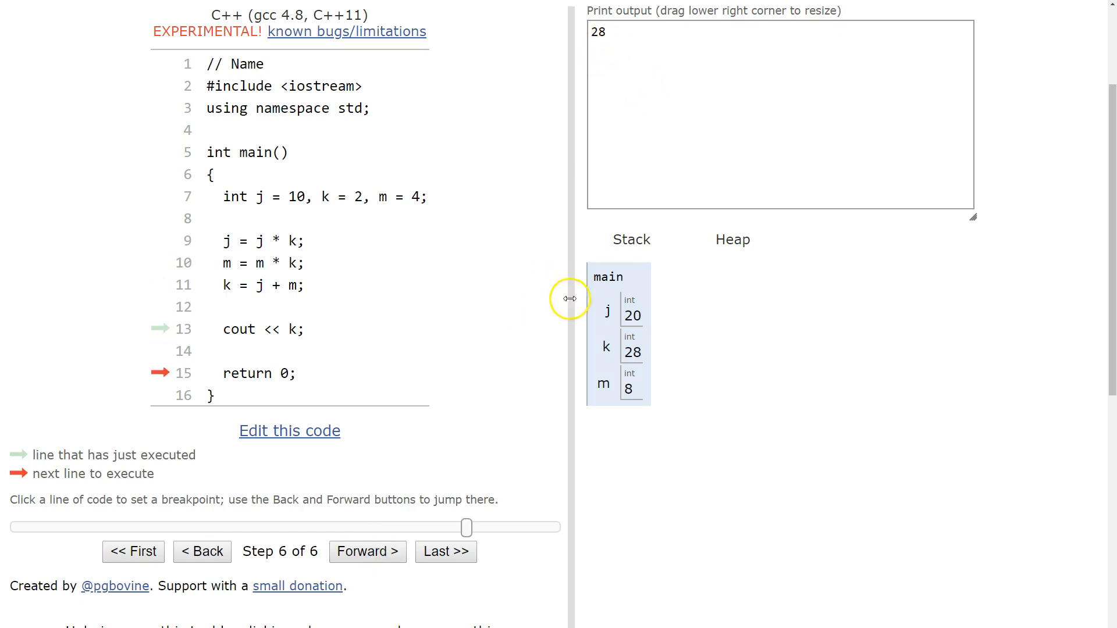
mouse_move(831, 507)
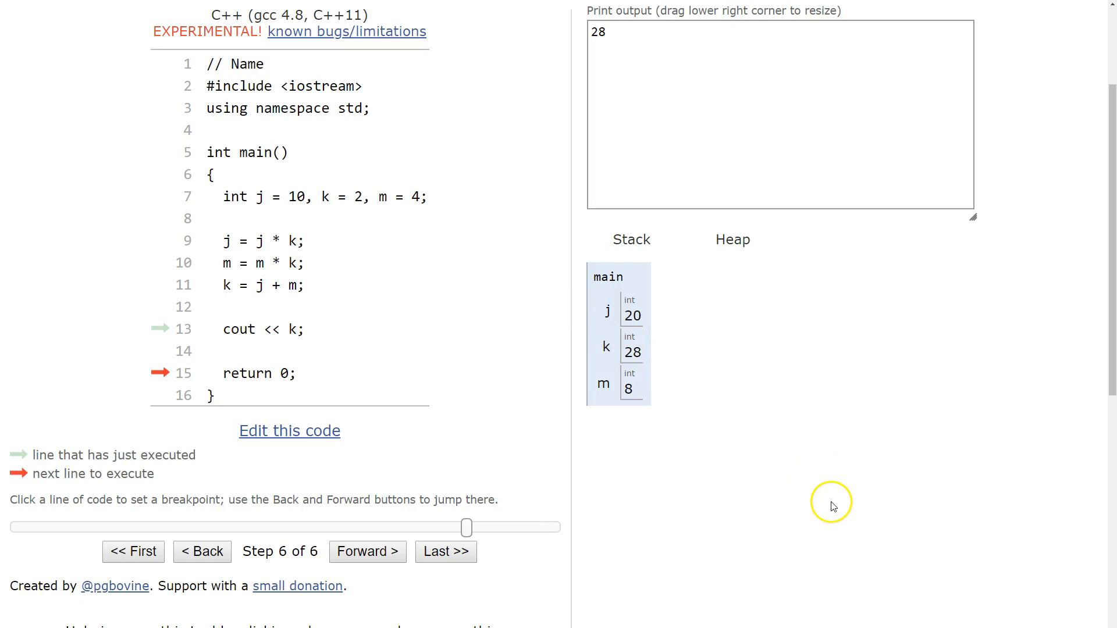
mouse_move(289, 488)
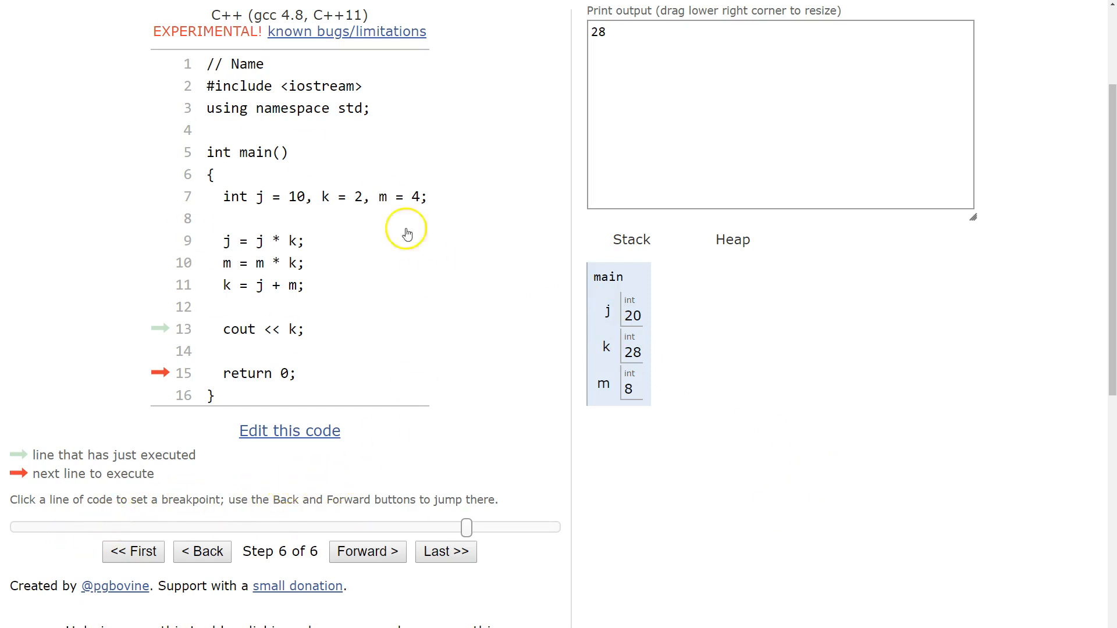
mouse_move(350, 300)
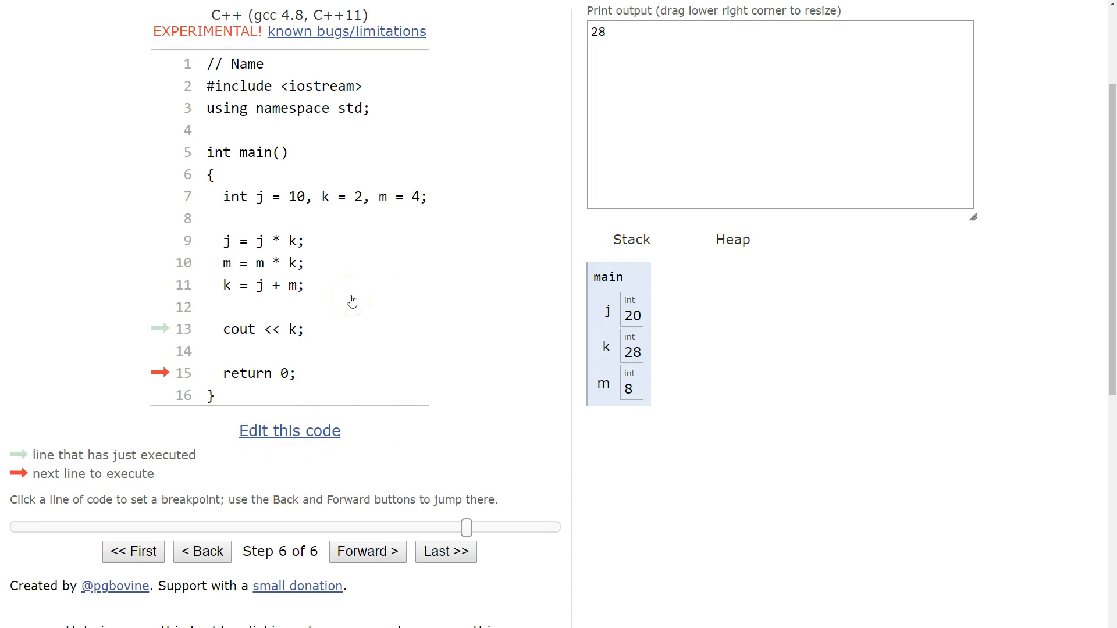
mouse_move(348, 293)
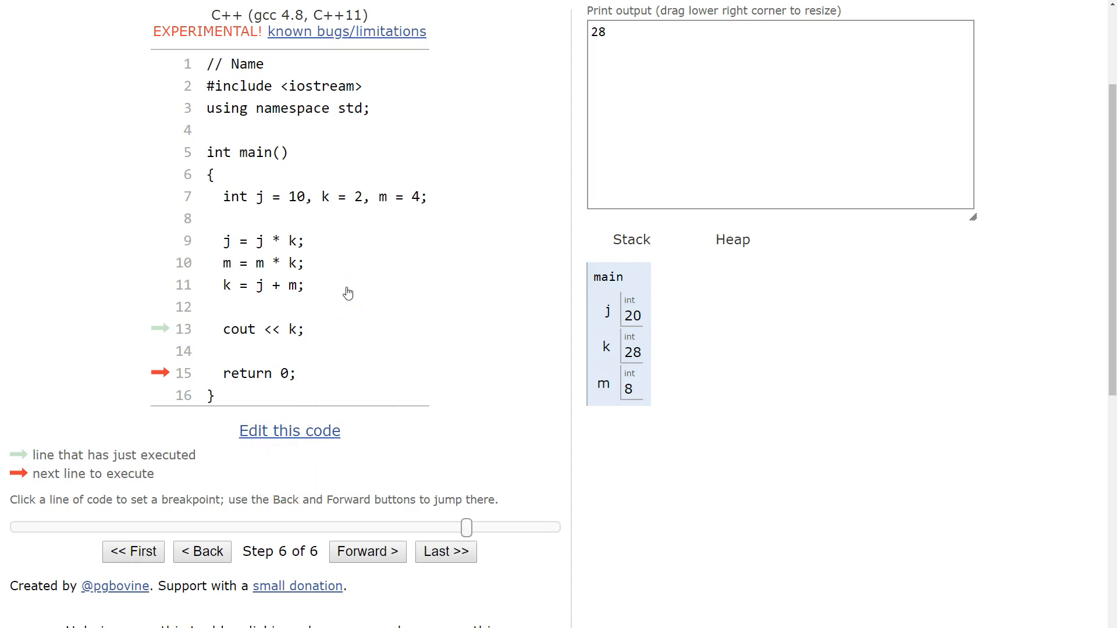
mouse_move(359, 424)
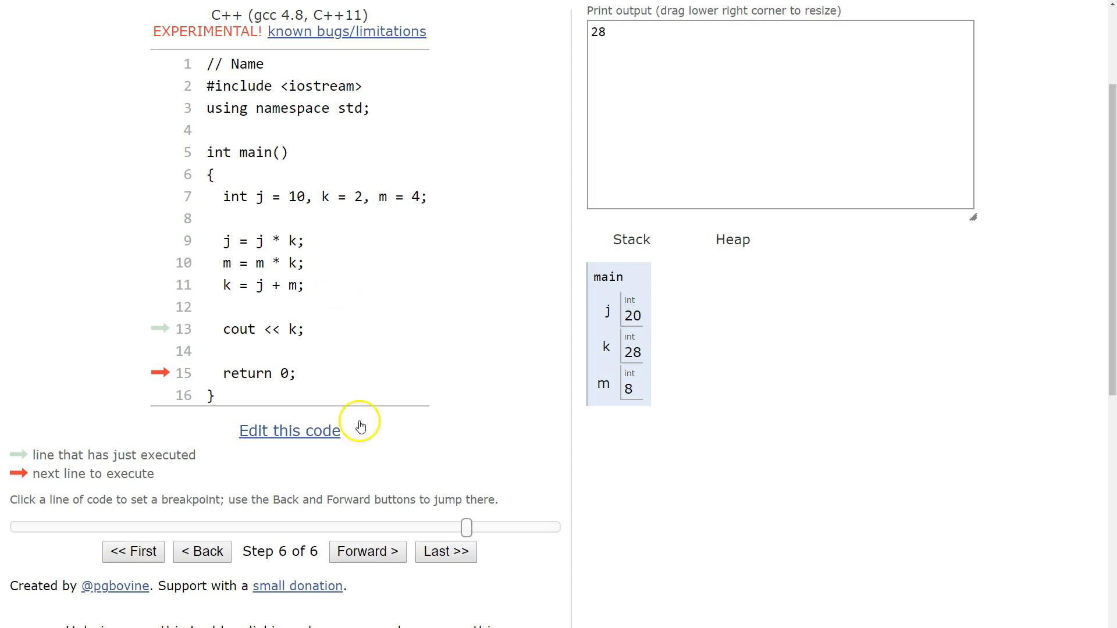